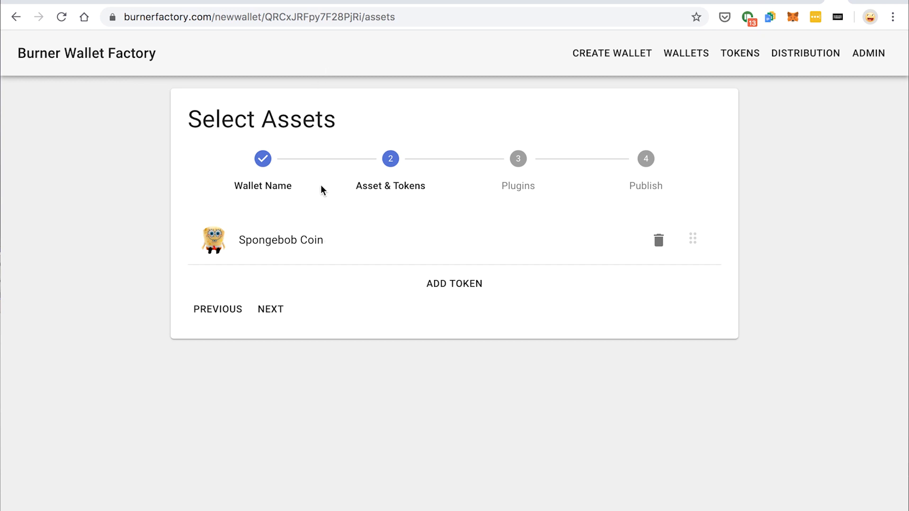
pyautogui.moveTo(289, 307)
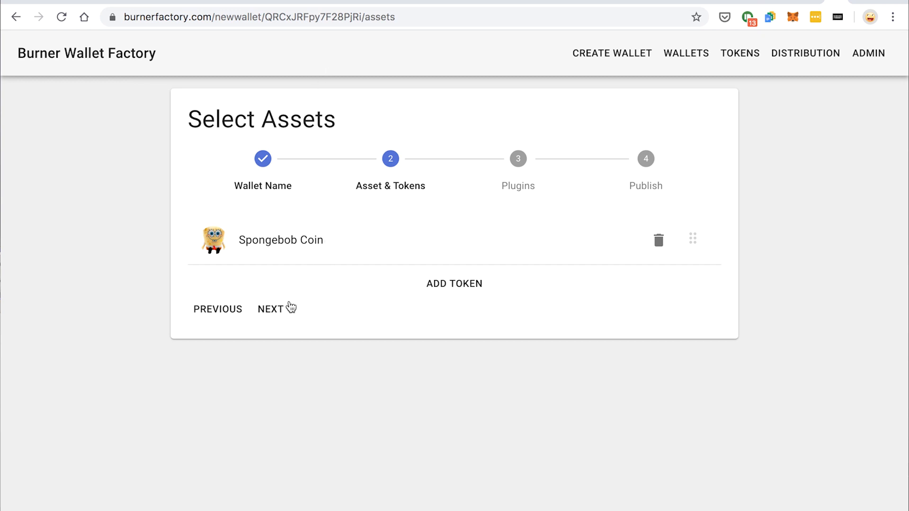
# Keep Spongebob Coin as the asset and accept the default plugins.
pyautogui.click(271, 308)
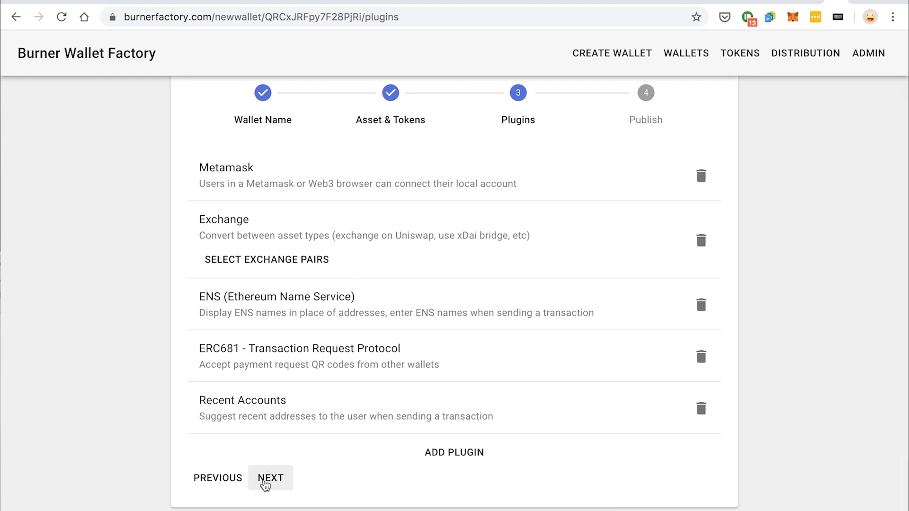
pyautogui.click(270, 478)
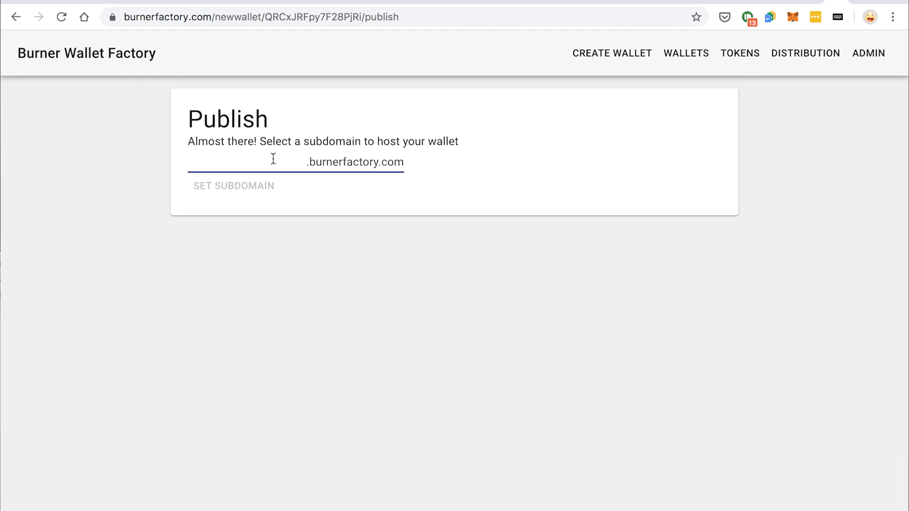
# Set the subdomain to 'spongebob' and publish the wallet to start building.
pyautogui.write('spongebob')
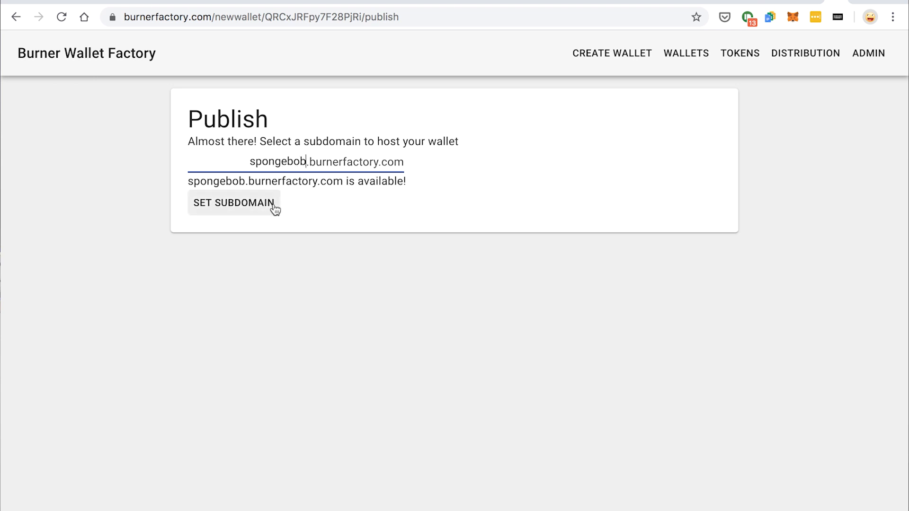
pyautogui.click(234, 203)
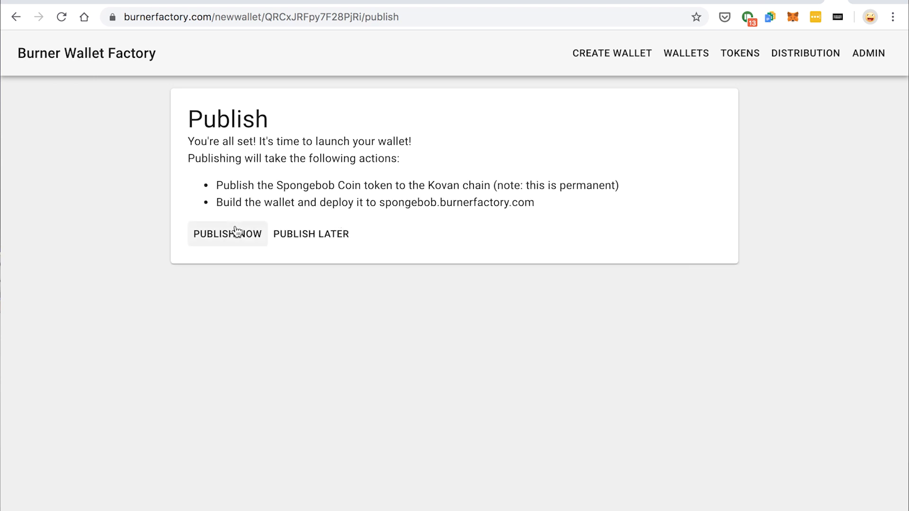
pyautogui.click(227, 234)
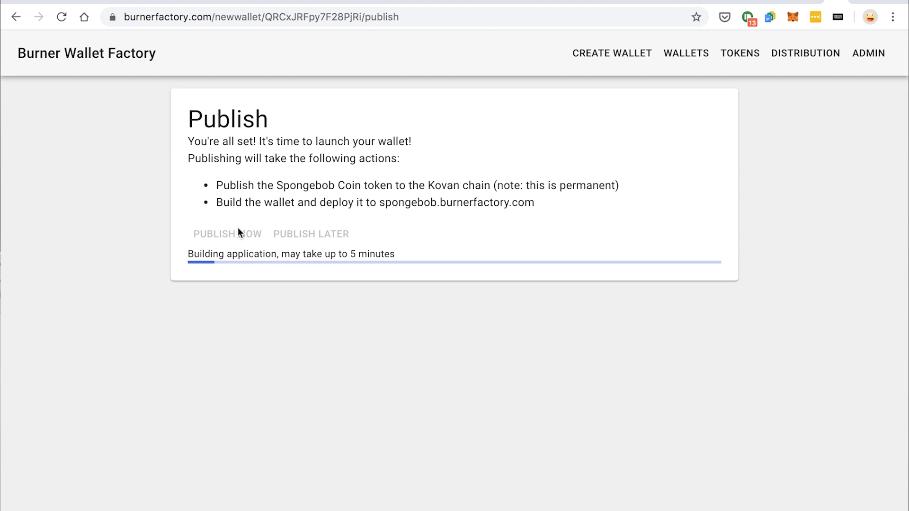